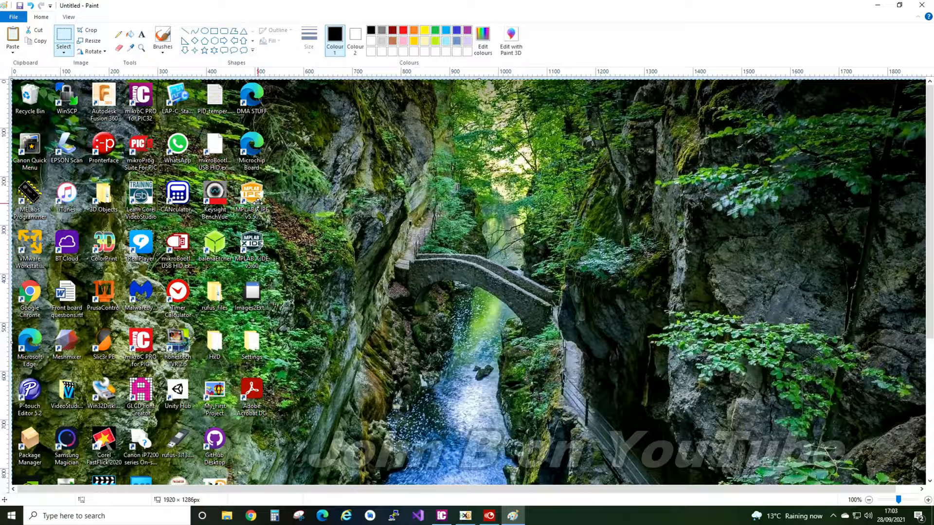
Step: Resize the screenshot in pixels to 800 by 450 with aspect ratio unlocked
left_click(90, 41)
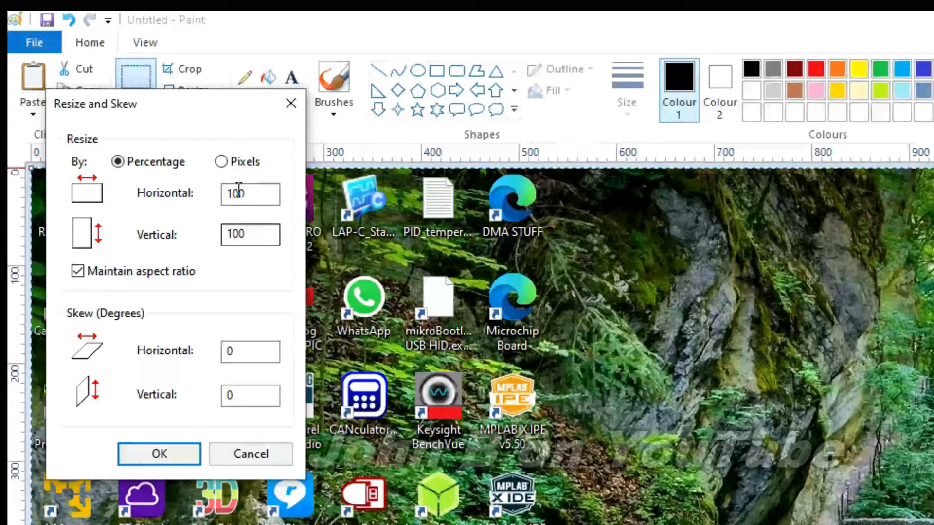
left_click(221, 162)
type("800")
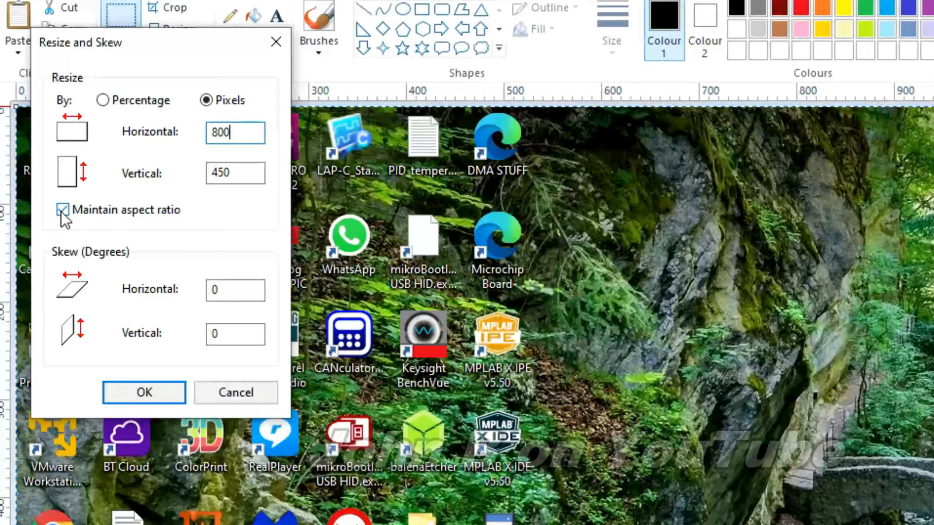
left_click(62, 210)
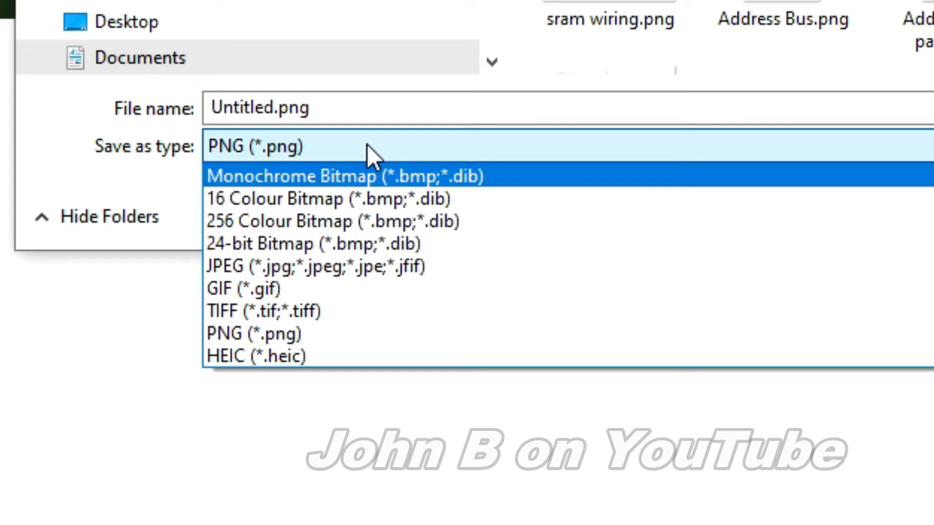
Step: Save the picture as a bitmap named johnb and close Paint
type("johnb")
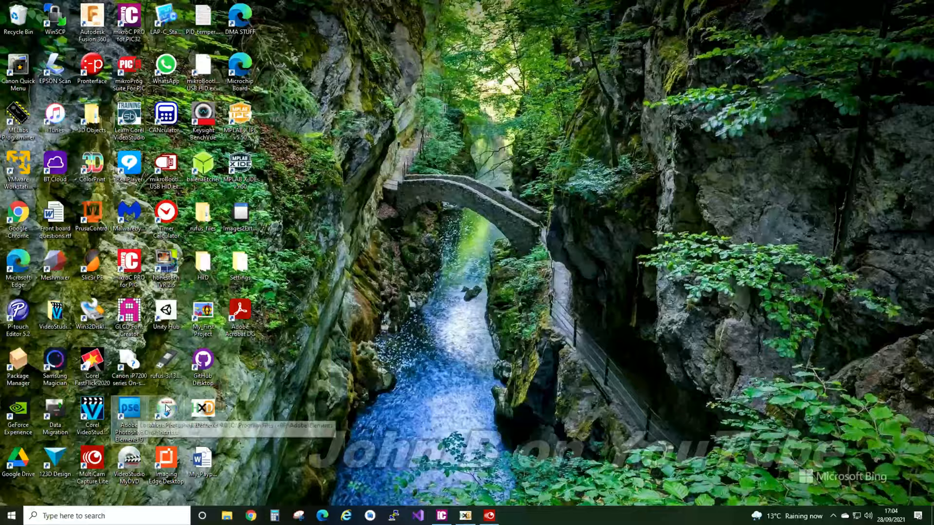
Step: Launch Photoshop Elements from the desktop shortcut and enter the Edit workspace
double_click(128, 417)
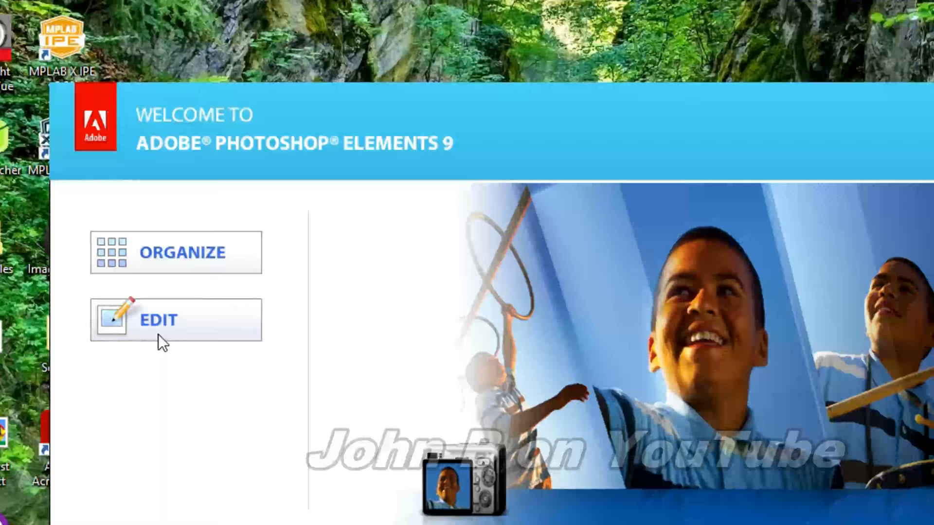
left_click(157, 320)
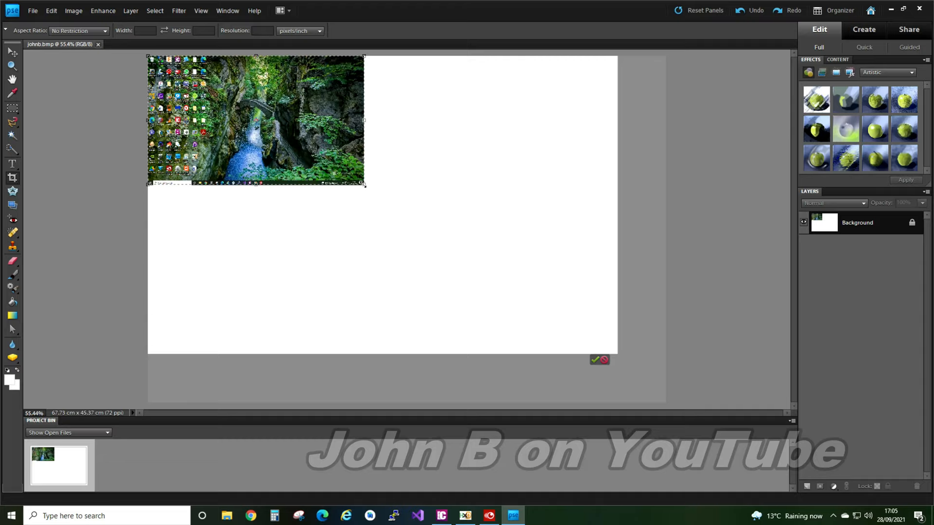
Step: Set the image size to 800 pixels wide via Image > Resize > Image Size
left_click(73, 10)
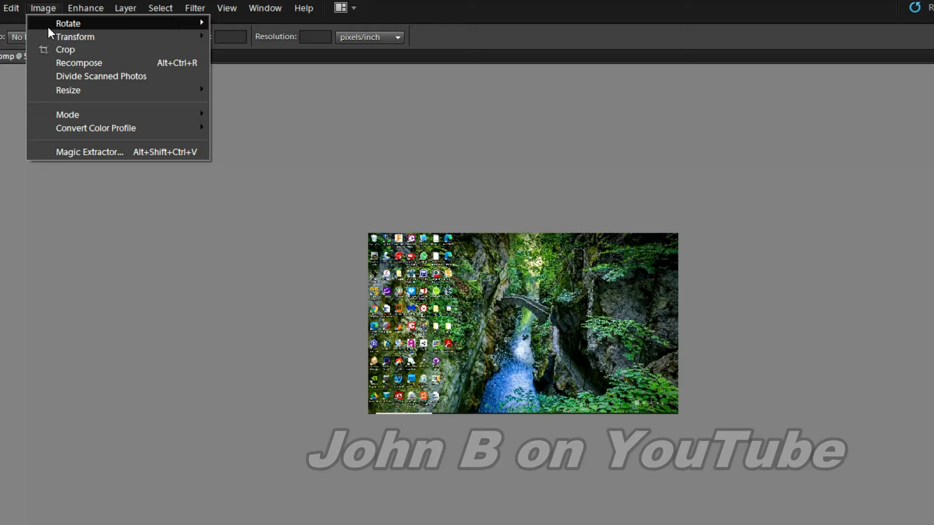
left_click(68, 89)
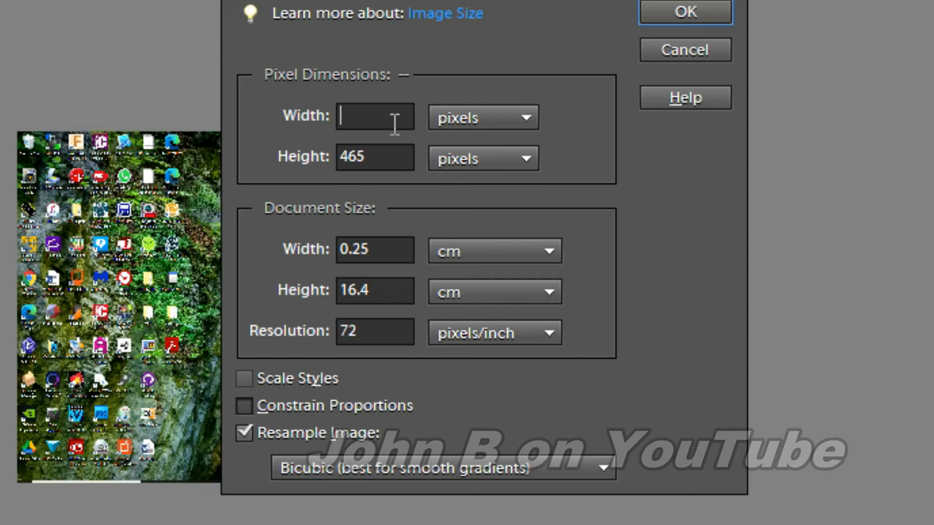
type("800")
left_click(375, 157)
type("48")
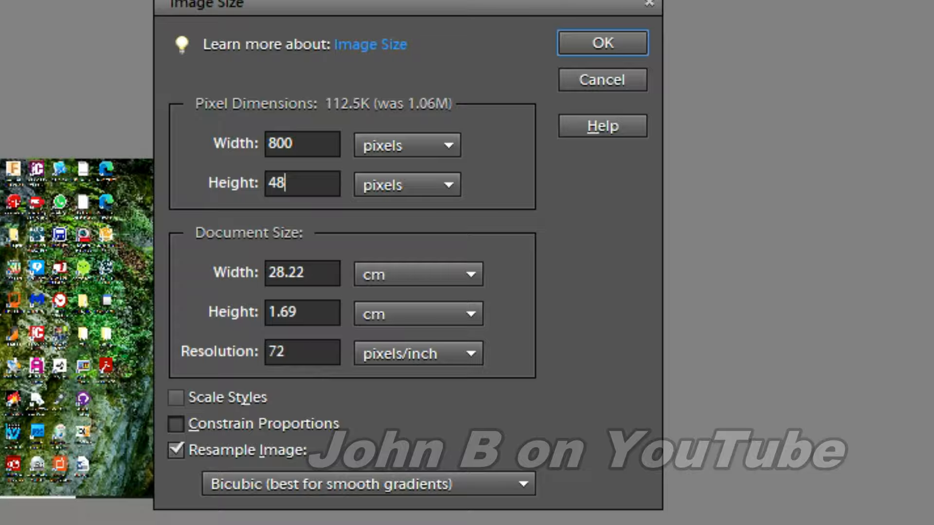
left_click(601, 42)
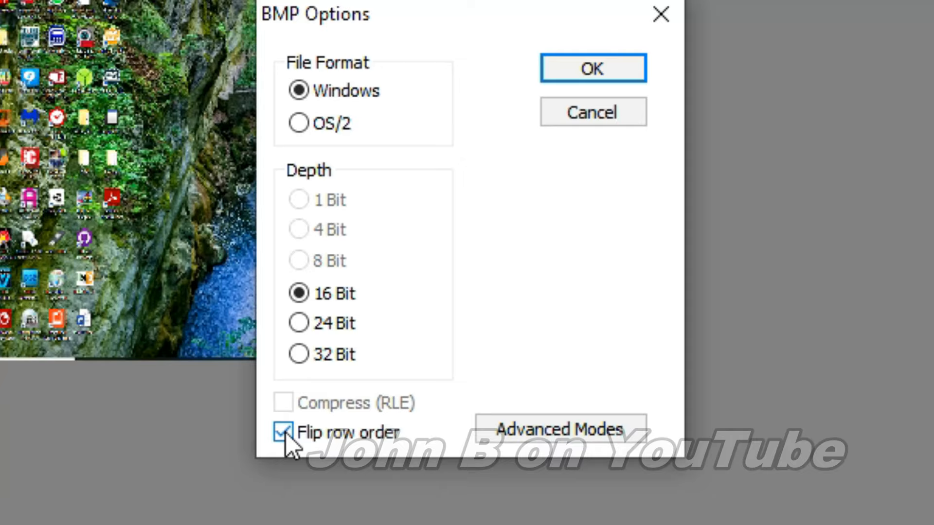
Step: Set the bitmap to flipped row order with R5 G6 B5 16-bit encoding
left_click(558, 429)
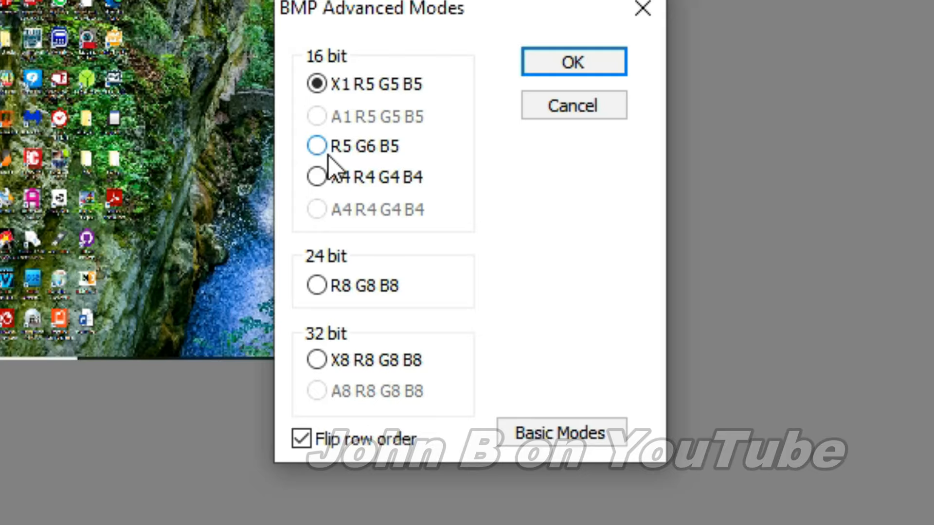
left_click(316, 145)
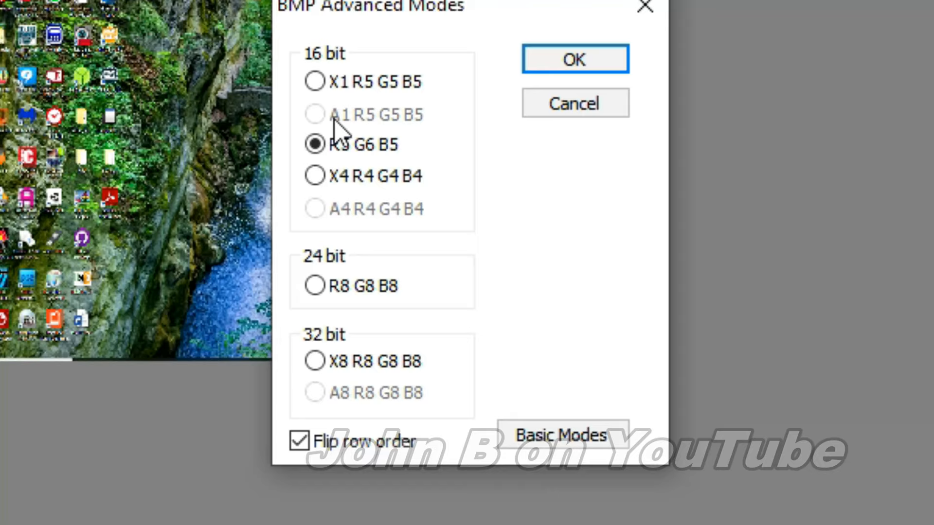
mouse_move(443, 129)
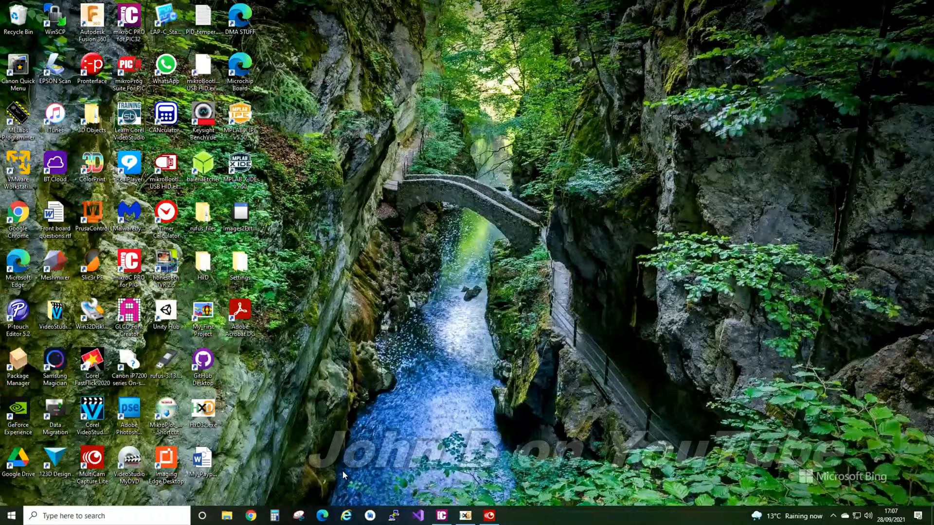
mouse_move(412, 499)
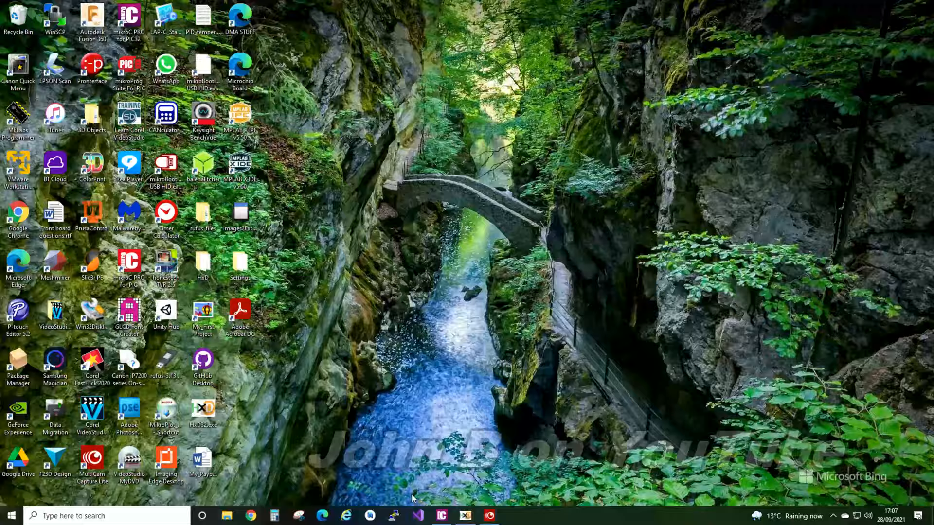
Step: Browse to the JB_CARD_1 (F:) drive listing johnb.bmp and Paris1.bmp
left_click(226, 515)
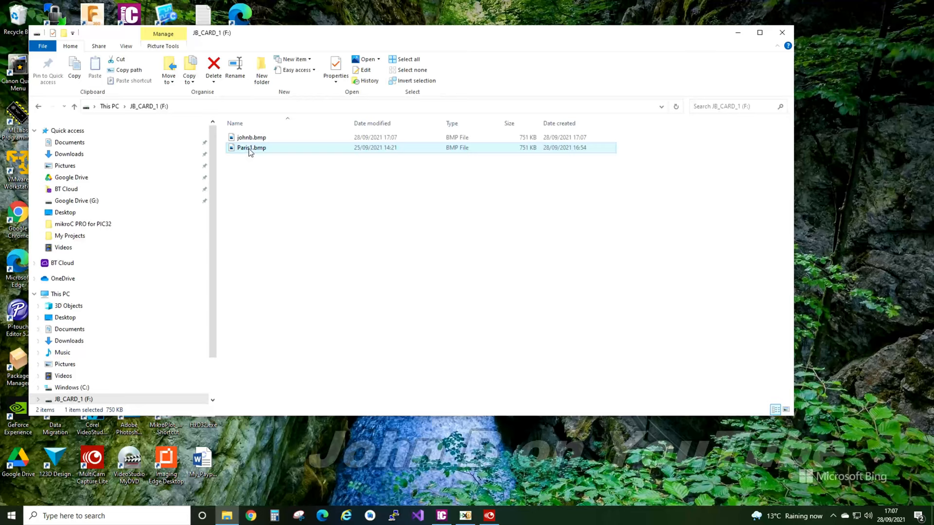
Step: Preview johnb.bmp in Photos, then switch to HxD from the taskbar
double_click(251, 137)
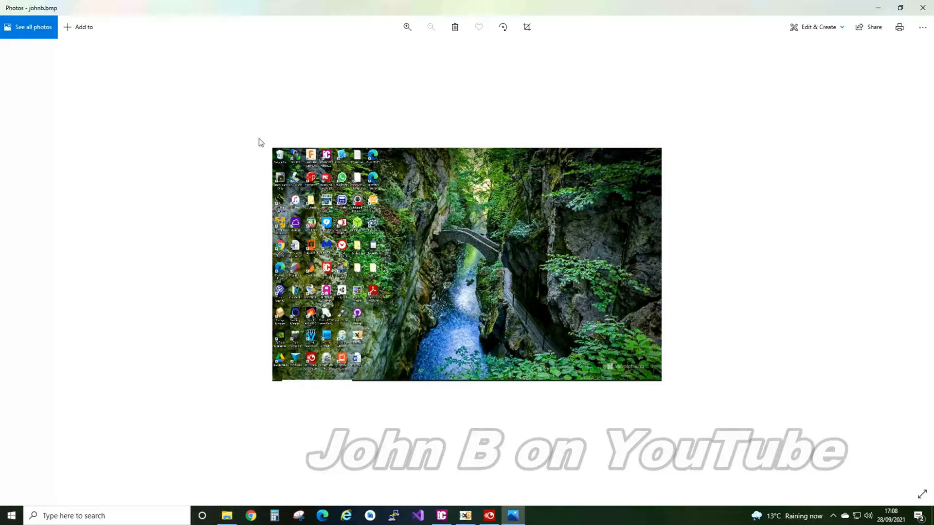
left_click(442, 516)
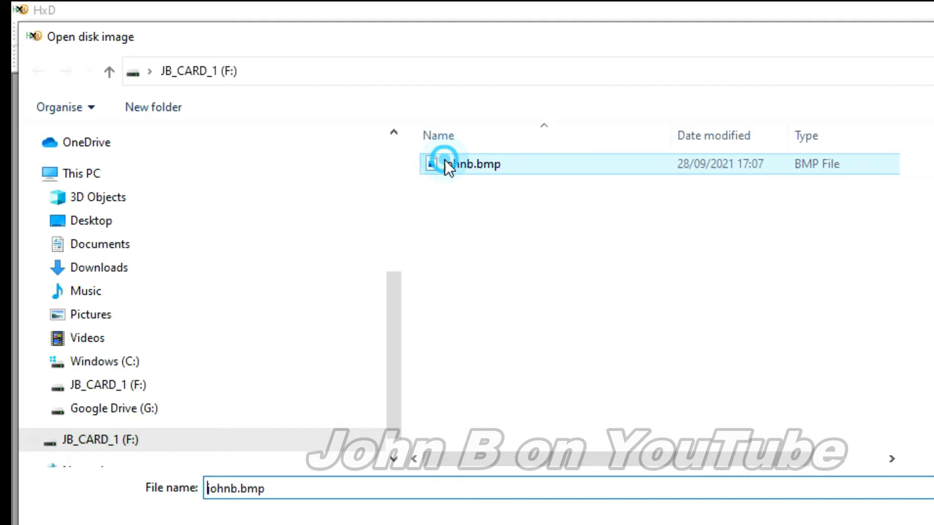
Step: Load johnb.bmp from the card into HxD for hex viewing
double_click(465, 163)
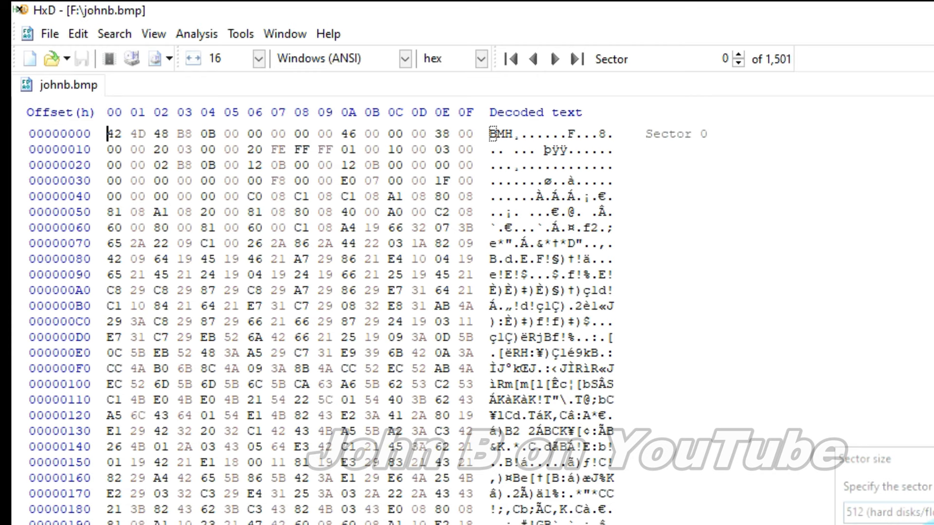
mouse_move(60, 257)
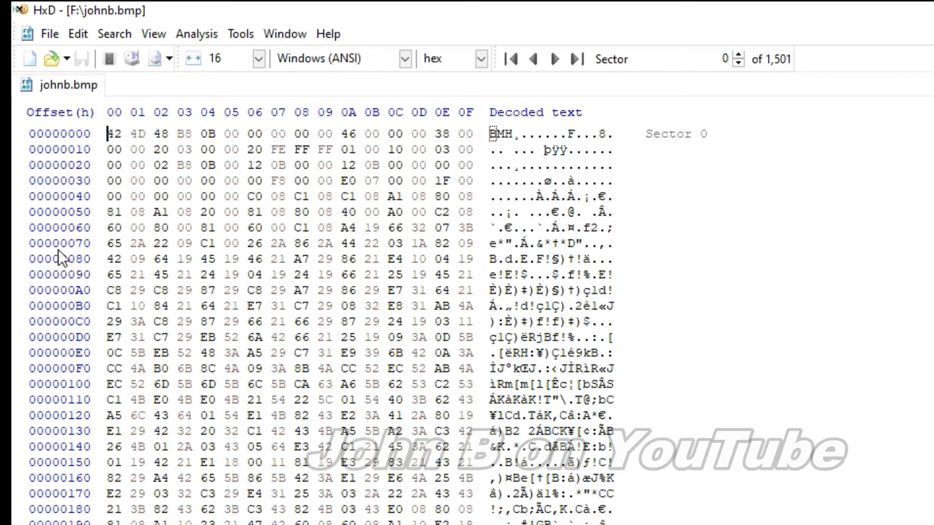
mouse_move(90, 132)
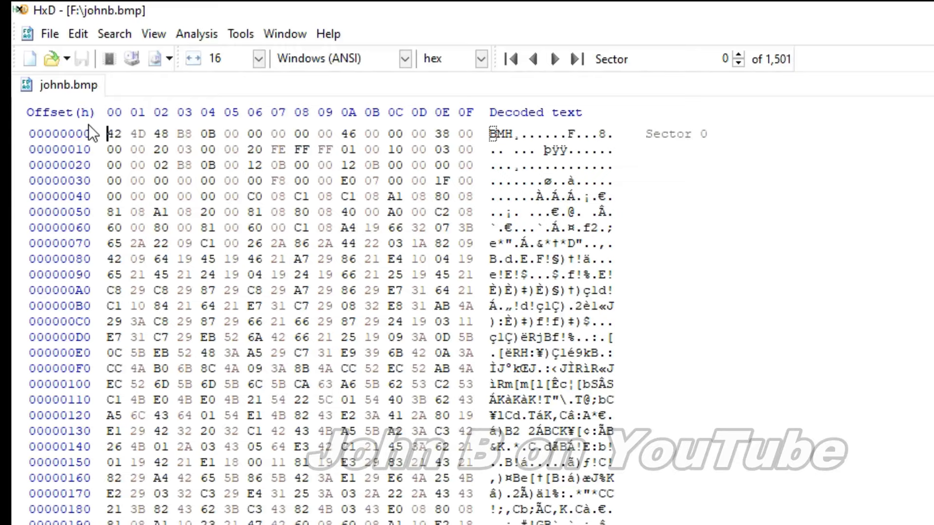
mouse_move(65, 143)
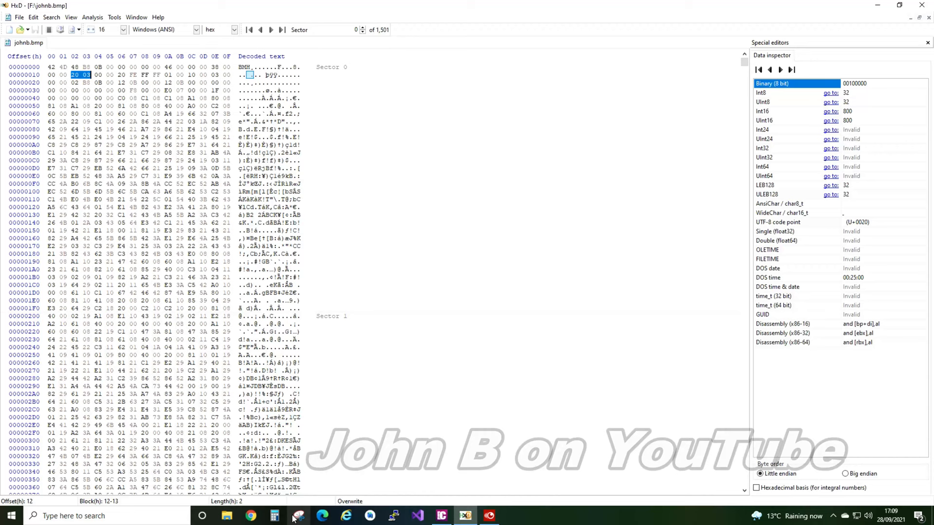
Step: Enter hex 320 in the Programmer calculator to read decimal 800
left_click(295, 515)
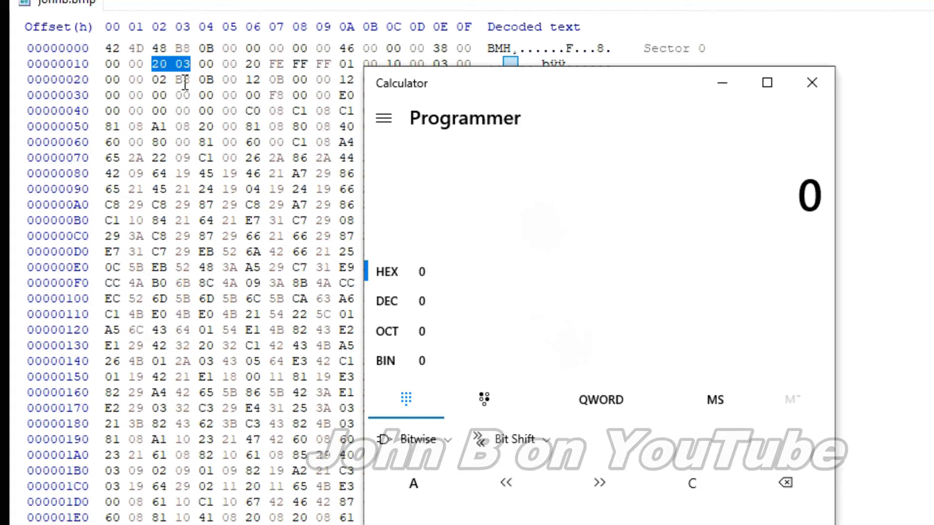
type("3")
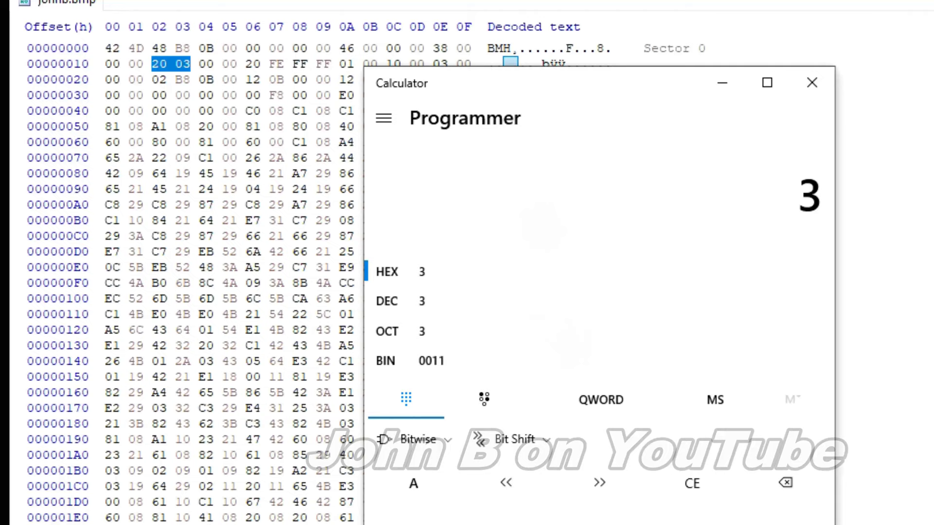
type("0")
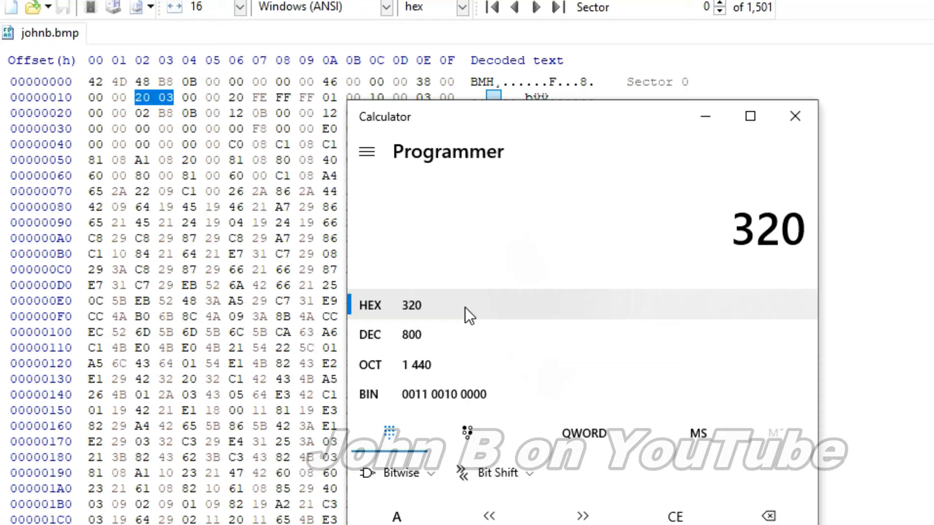
left_click(795, 116)
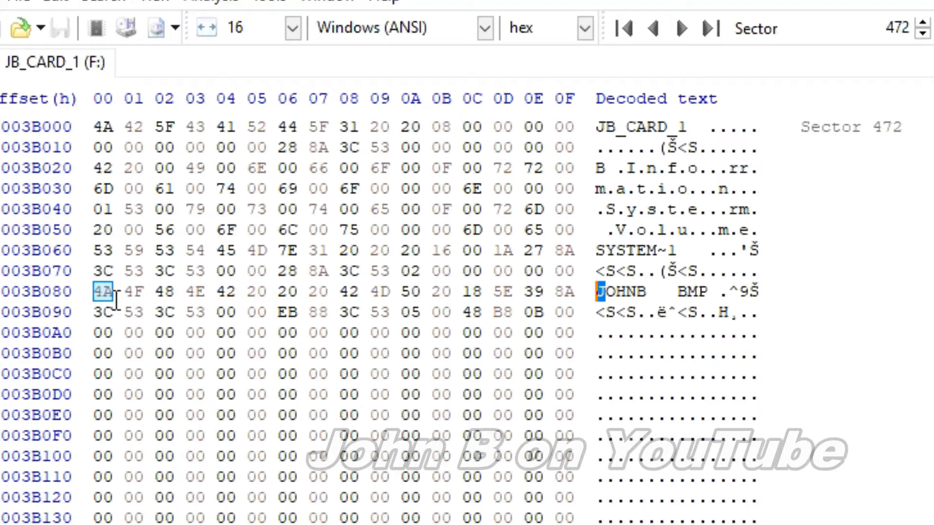
left_click(340, 291)
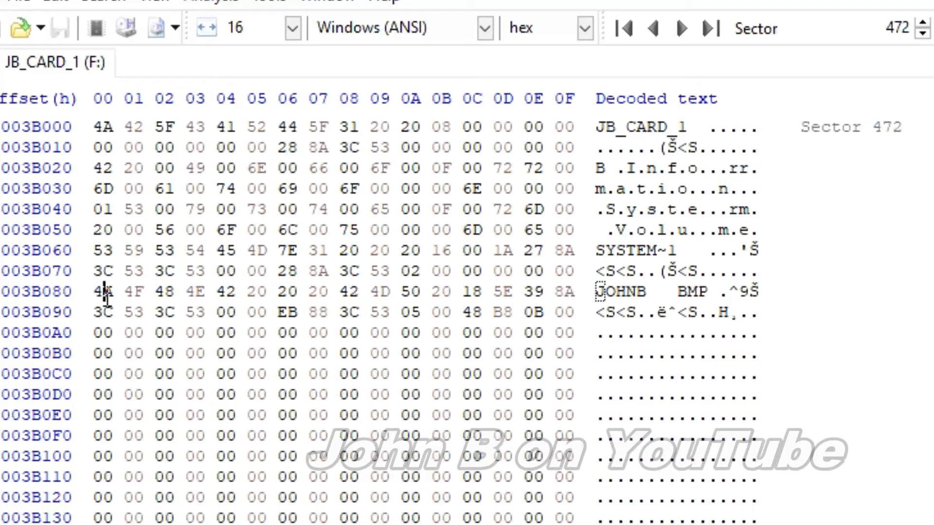
mouse_move(432, 311)
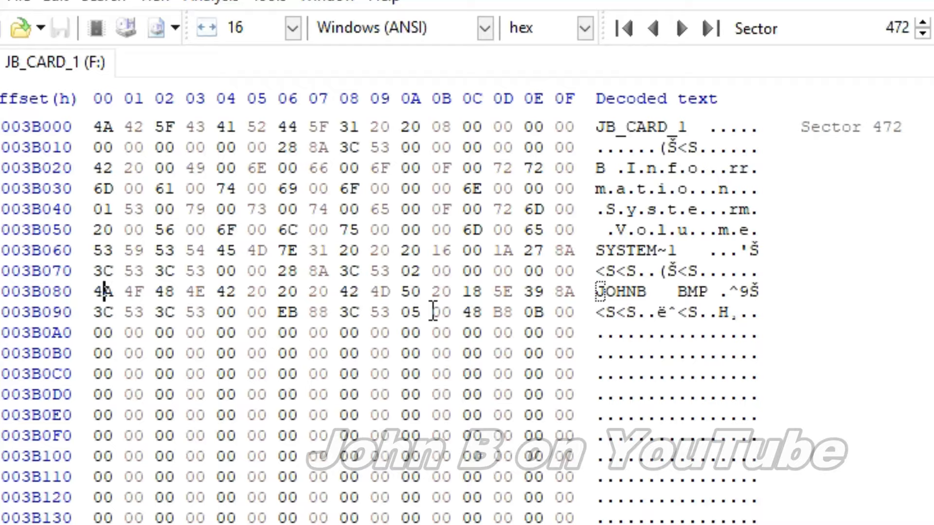
mouse_move(343, 394)
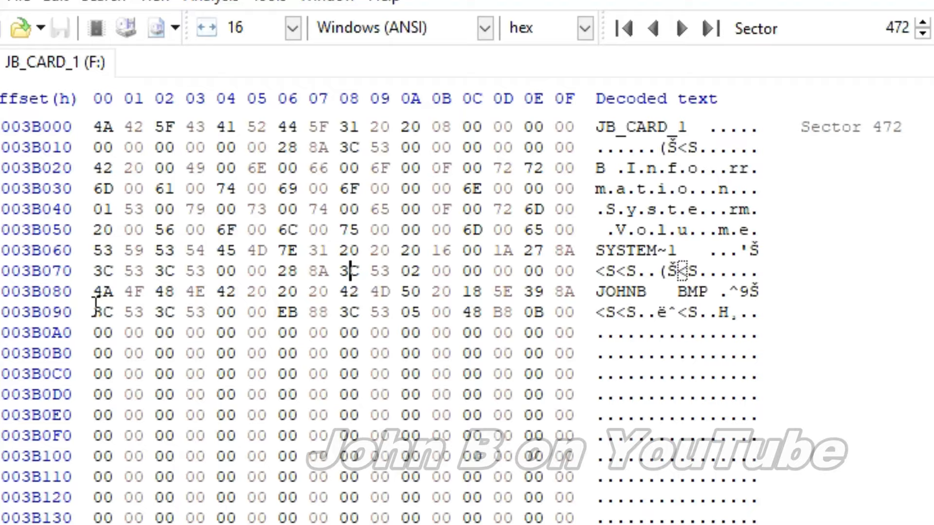
mouse_move(652, 197)
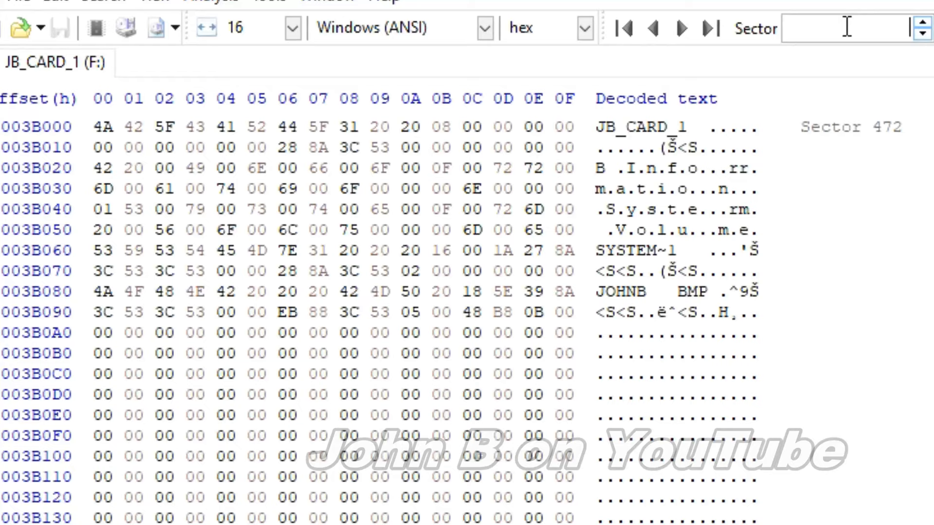
type("69")
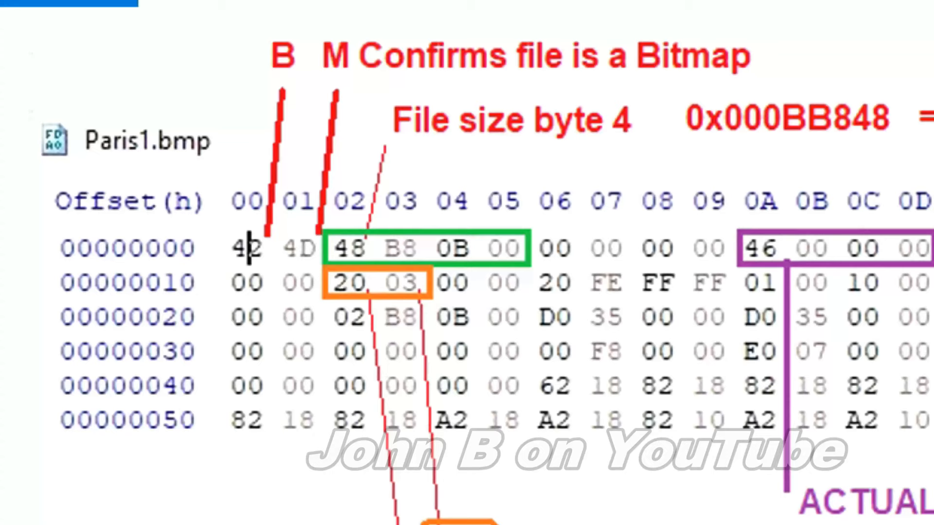
mouse_move(351, 265)
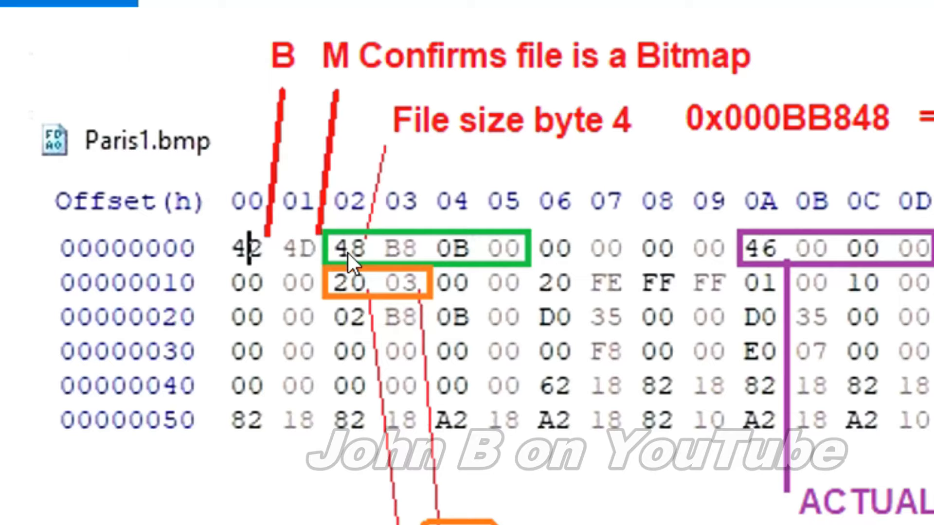
mouse_move(370, 304)
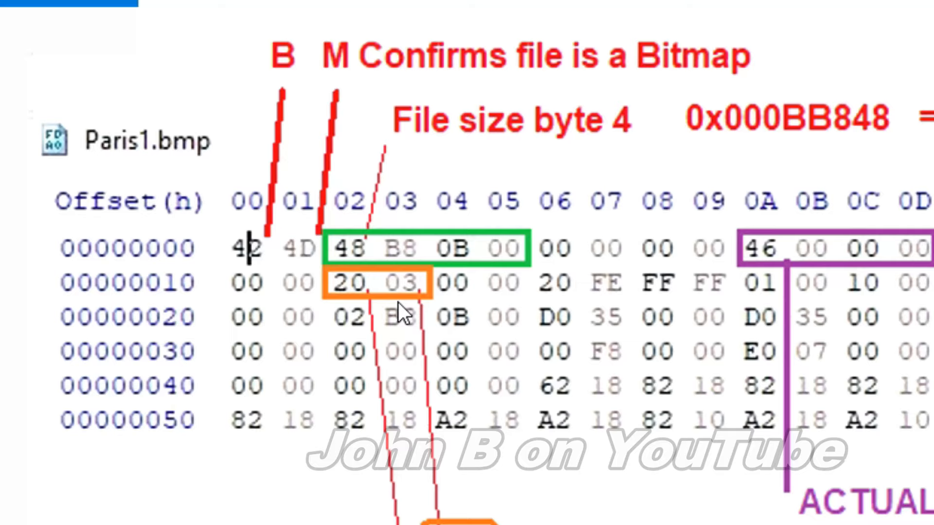
mouse_move(607, 334)
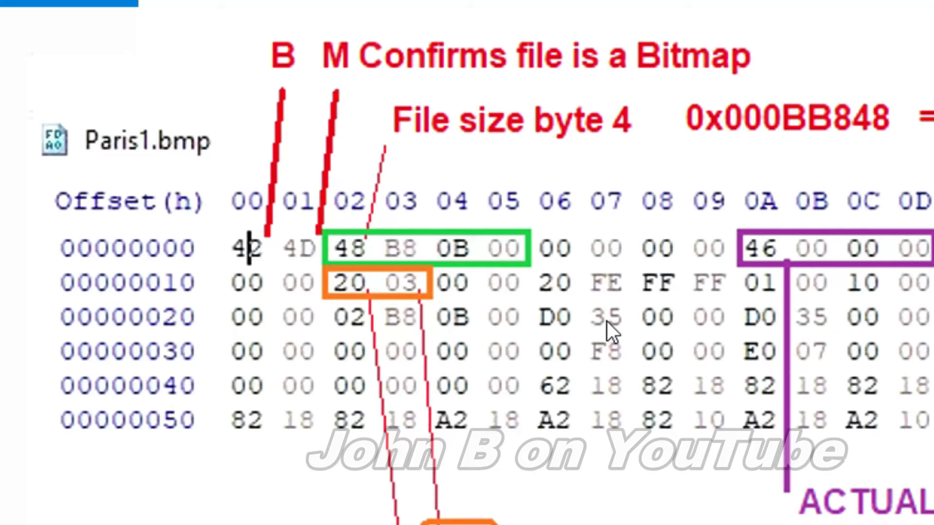
mouse_move(352, 259)
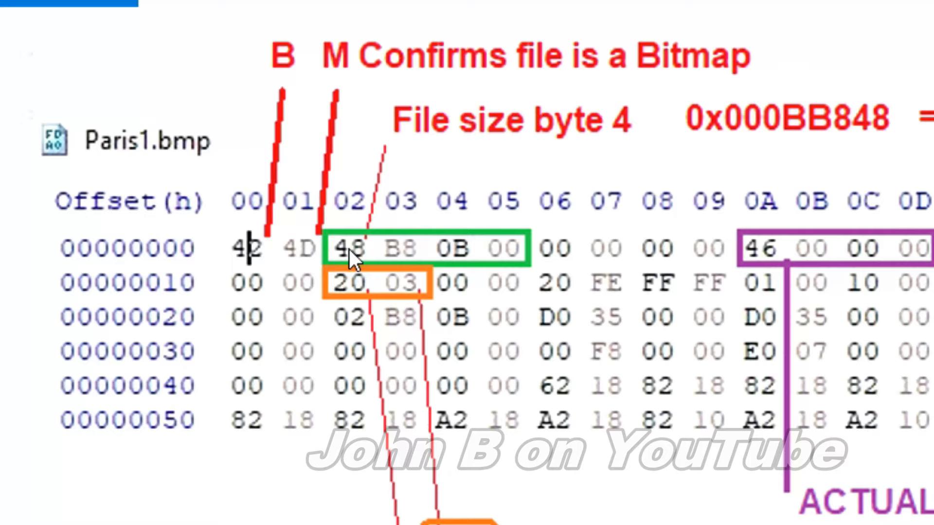
mouse_move(456, 489)
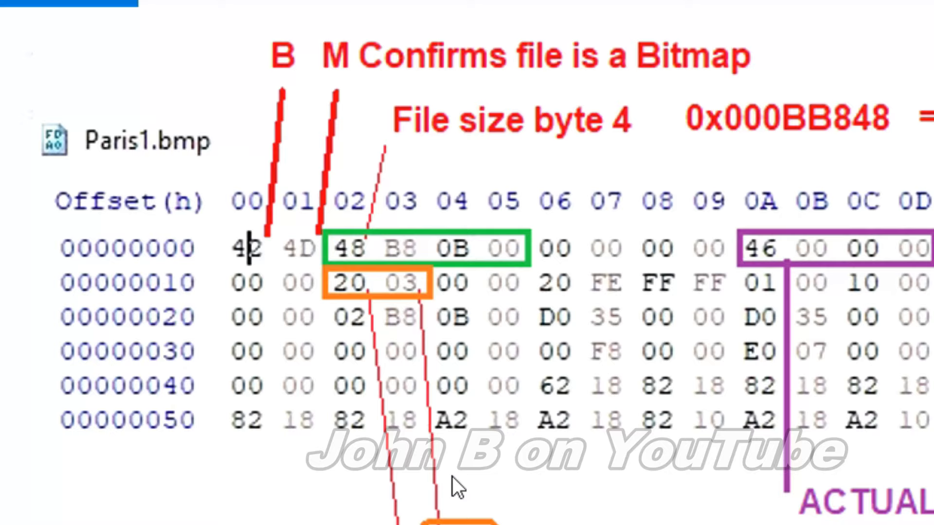
mouse_move(870, 245)
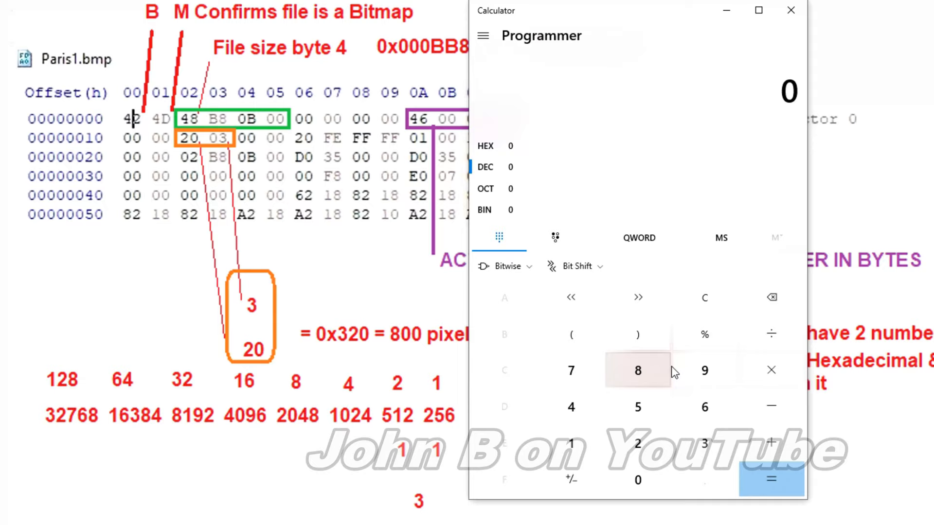
left_click(570, 408)
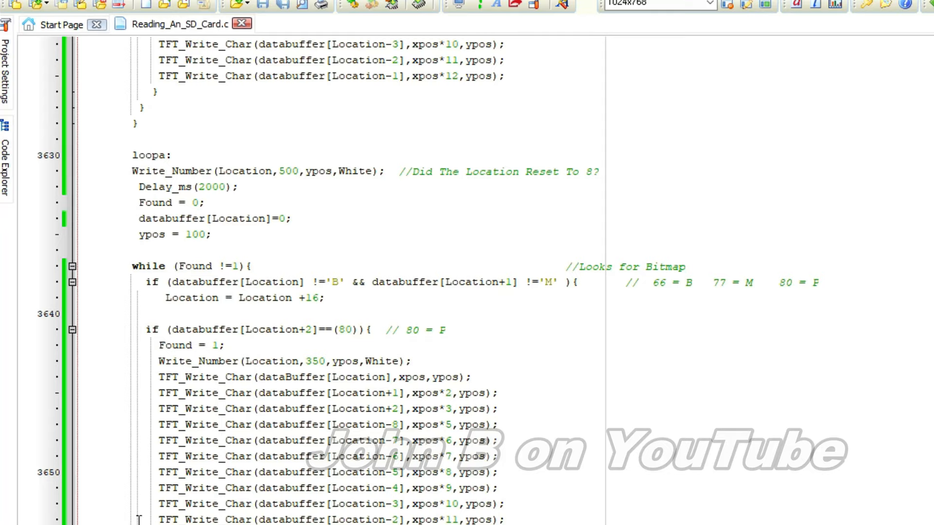
Step: Scroll past the txt search loops to the 'Looks for Bitmap' while loop
scroll("up", 3)
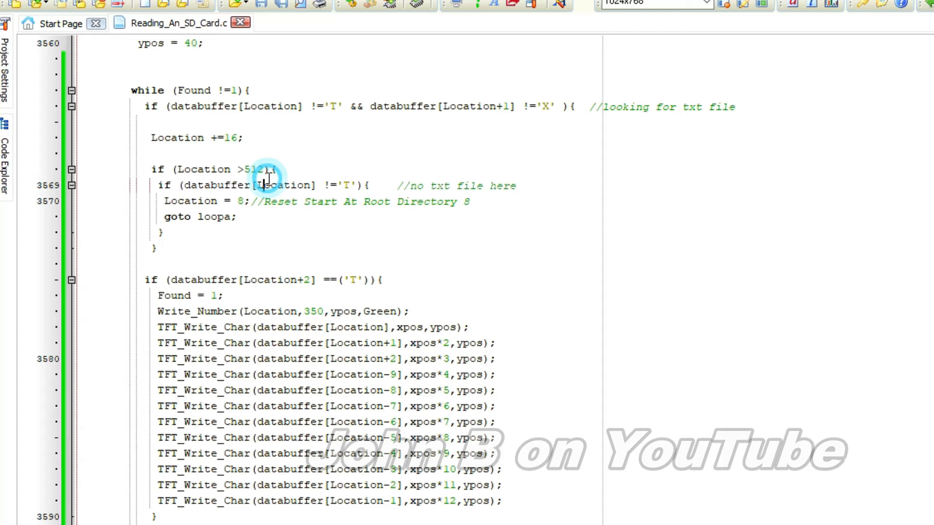
scroll("down", 3)
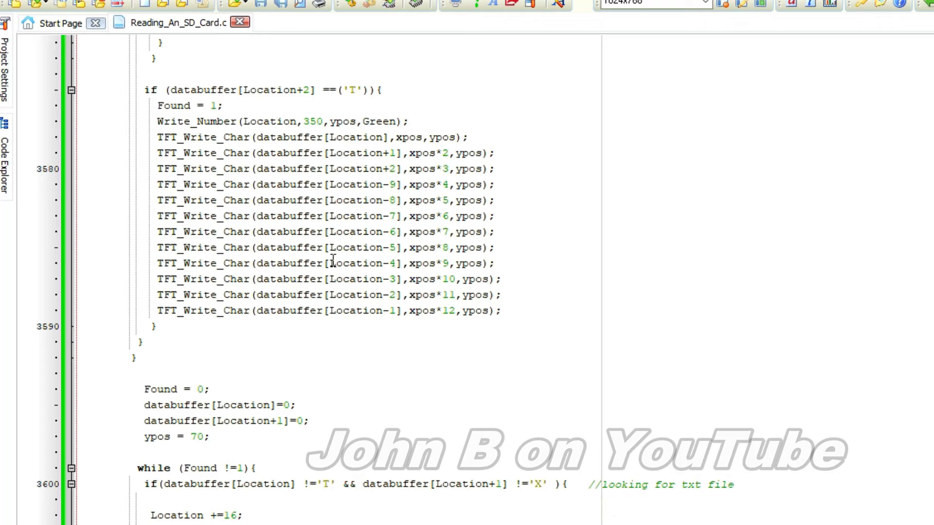
scroll("down", 3)
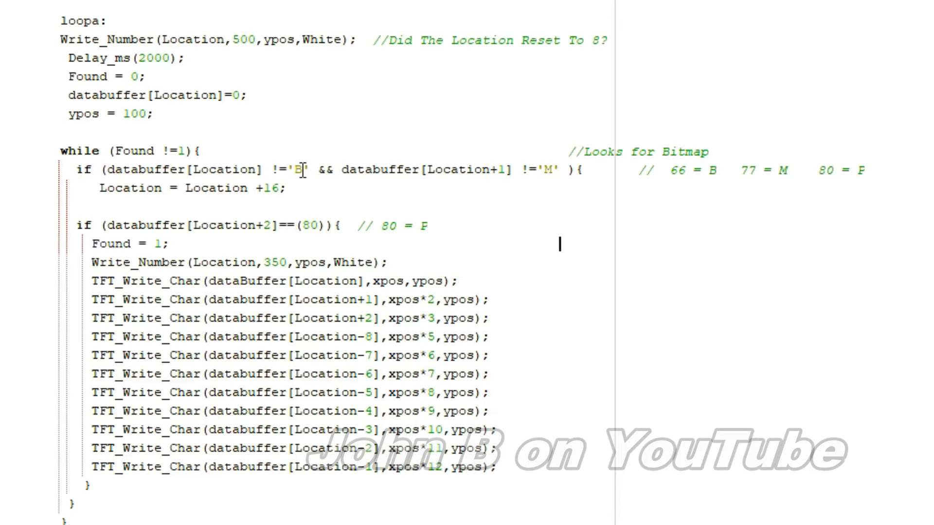
Step: Scroll to the Time_Data and Hour calculation lines of the BMP time/date block
scroll("down", 3)
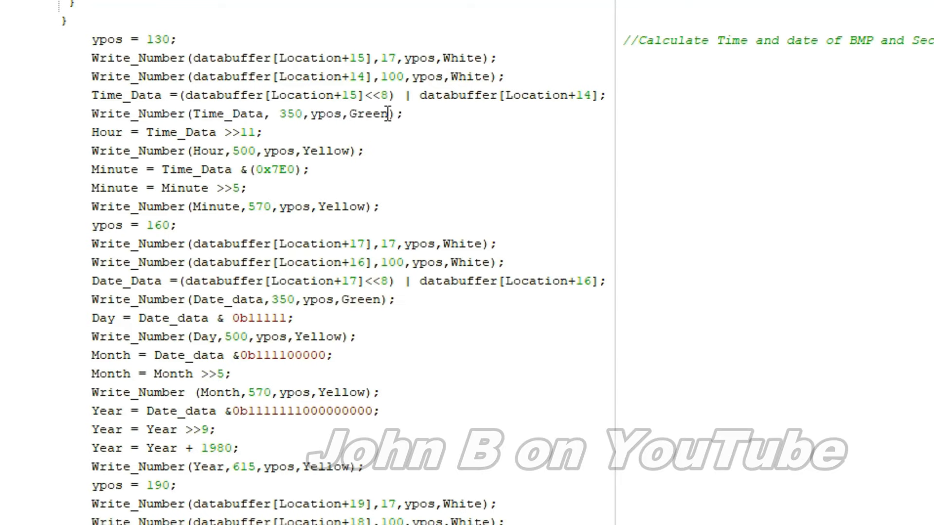
Step: Review the Day/Month/Year decoding, highlighting the year's binary mask, down to the Actual_Sector calculation
scroll("down", 3)
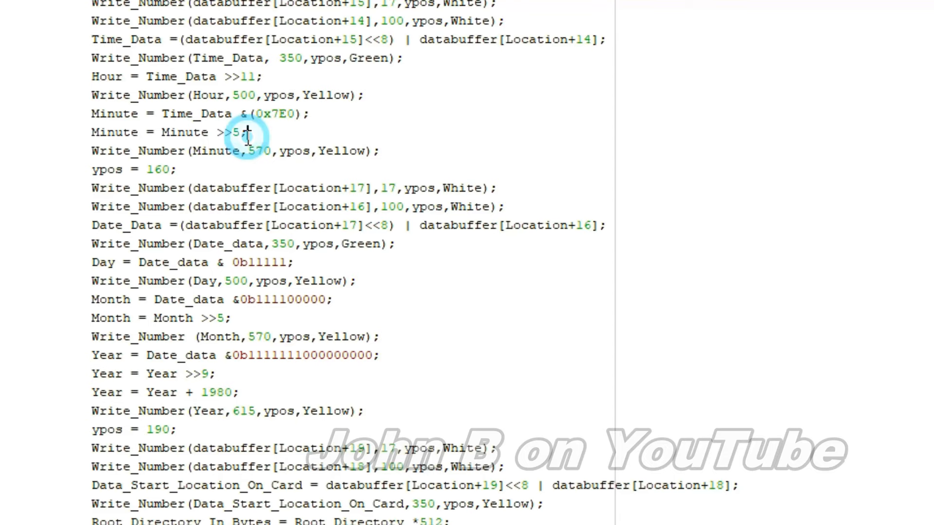
scroll("down", 3)
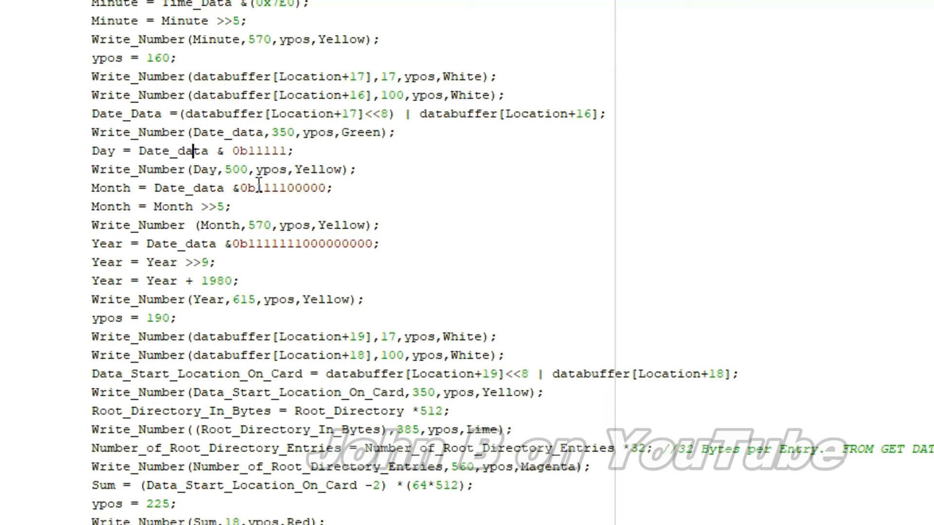
scroll("down", 3)
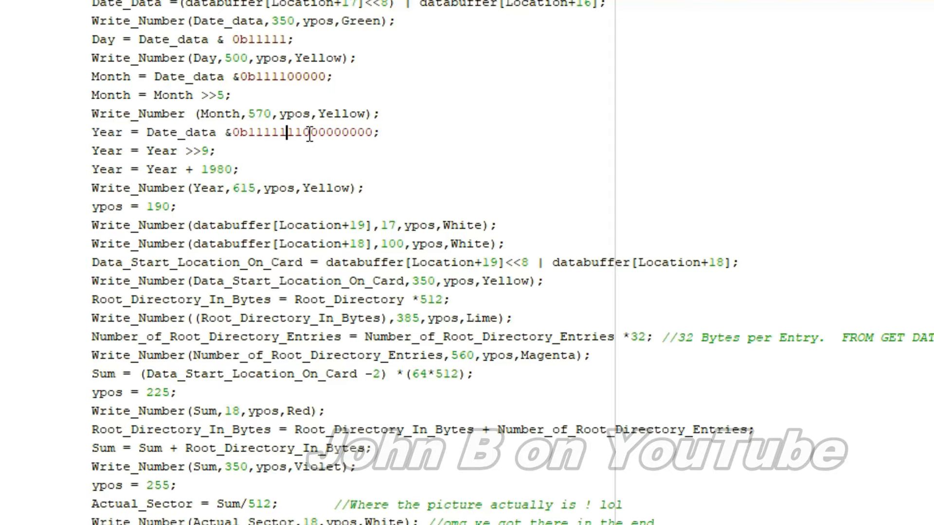
double_click(250, 133)
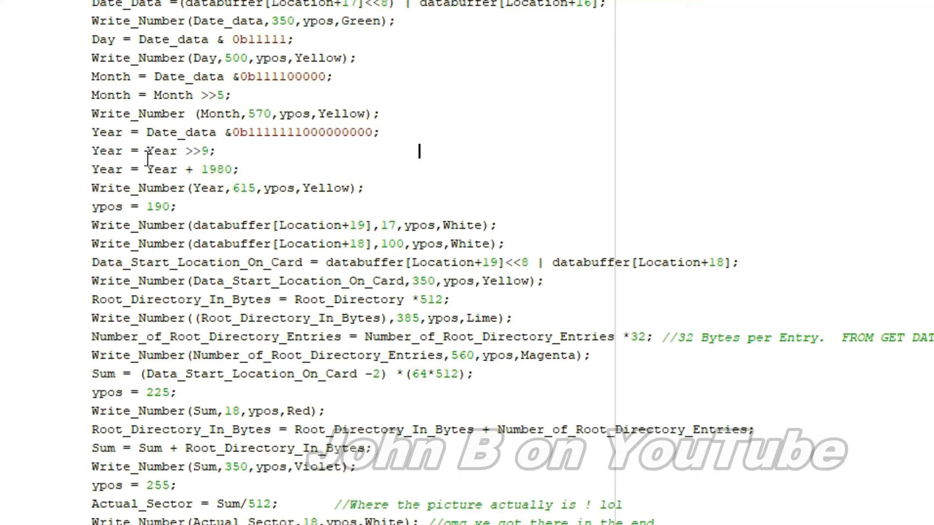
scroll("down", 3)
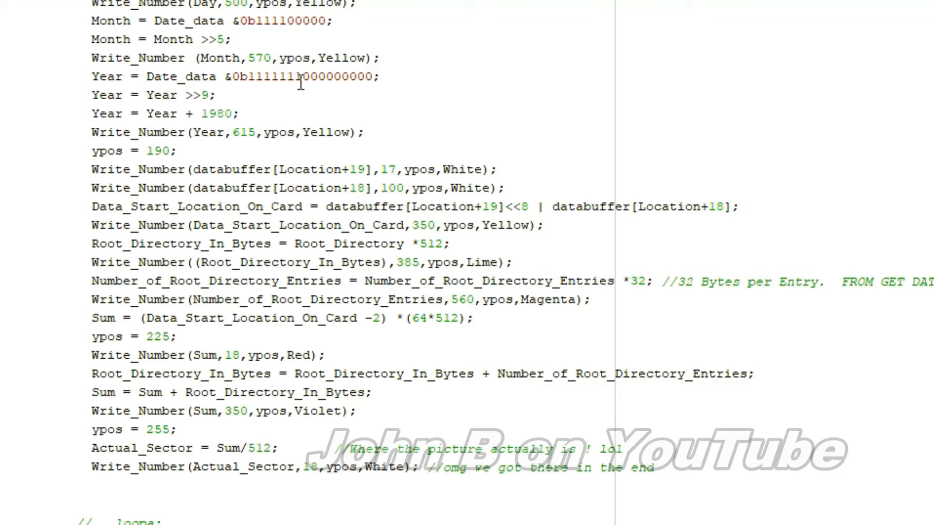
Step: Scroll past Root_Directory_In_Bytes, Sum and Actual_Sector to the commented loopa block with the 2000 ms delay
scroll("down", 3)
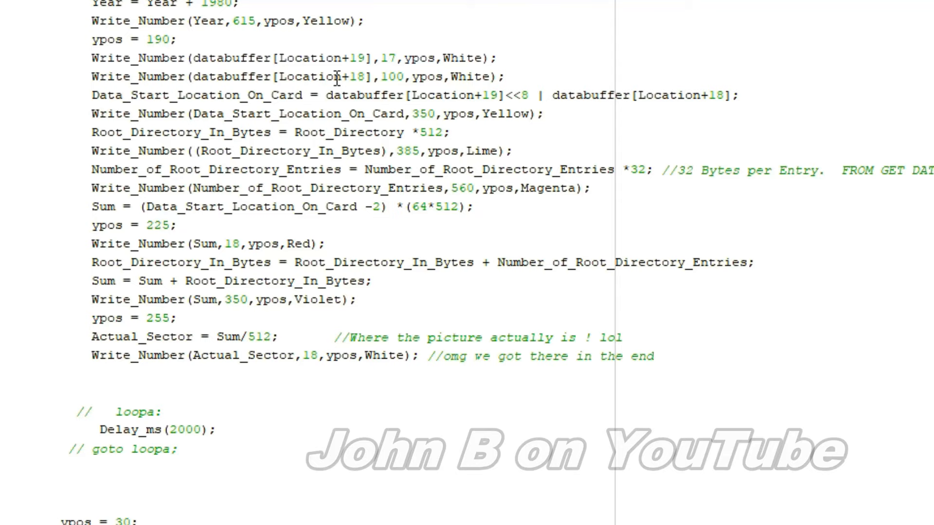
mouse_move(173, 101)
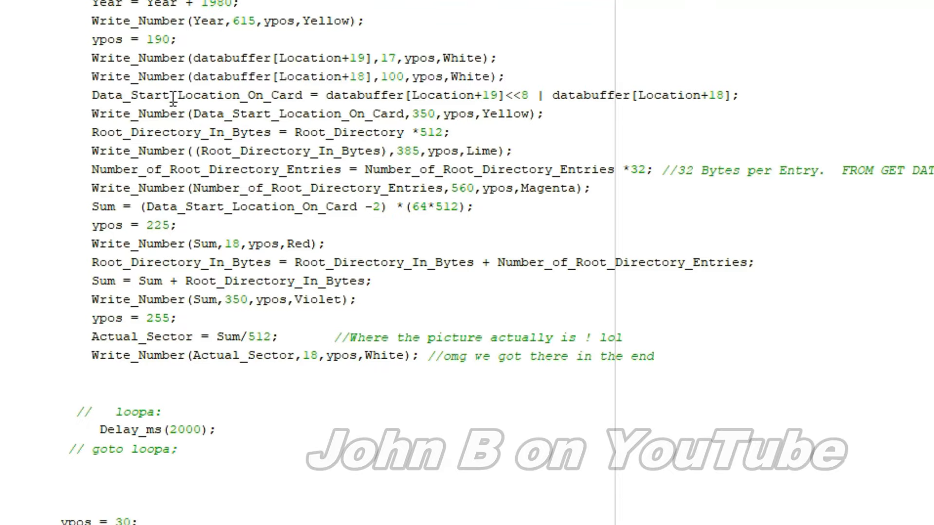
mouse_move(492, 95)
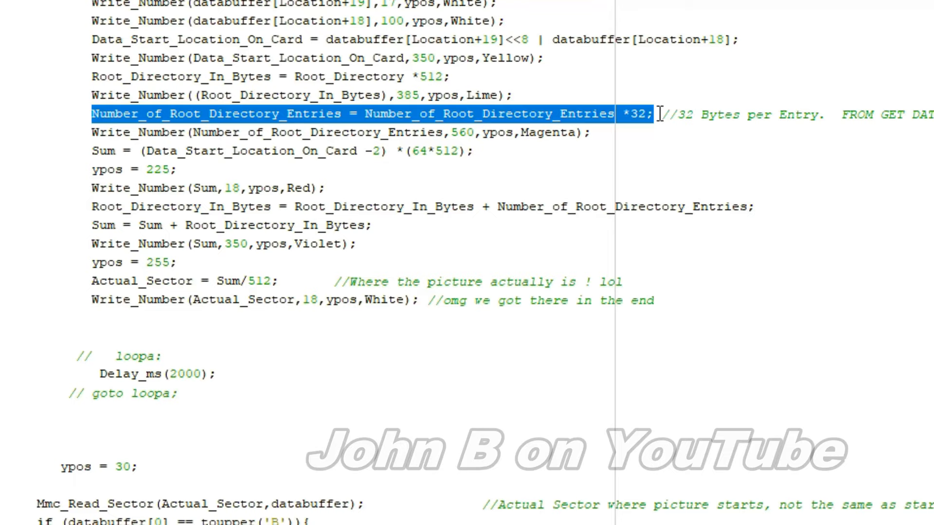
Step: Highlight a term in the Sum calculation and Number_of_Root_Directory_Entries in the addition
left_click(506, 169)
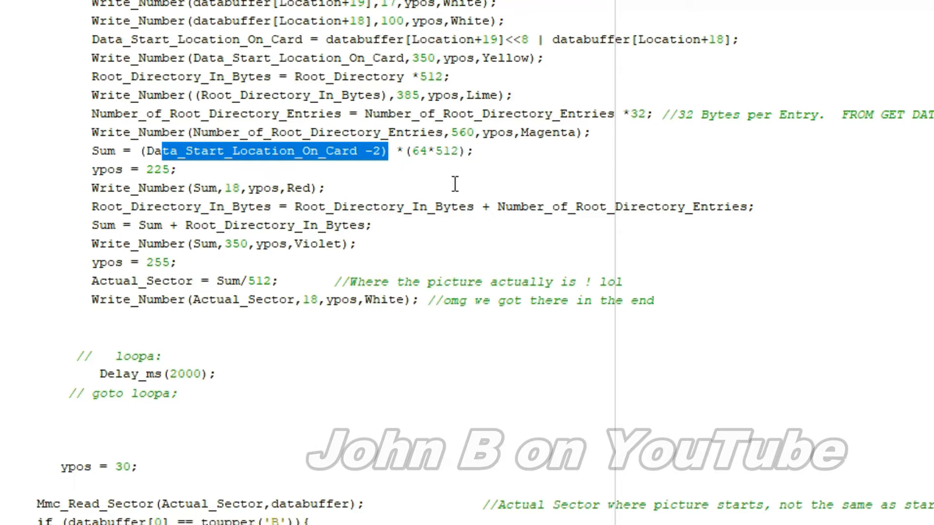
left_click(372, 150)
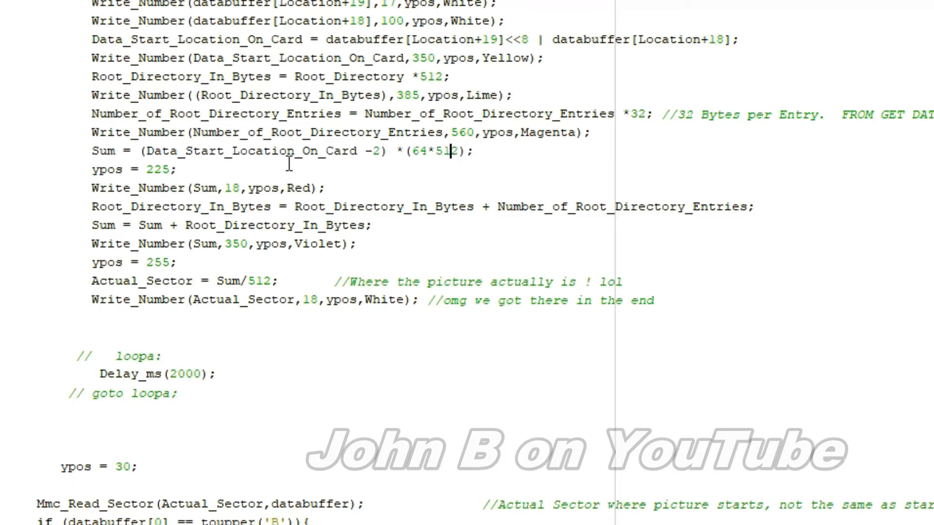
double_click(429, 151)
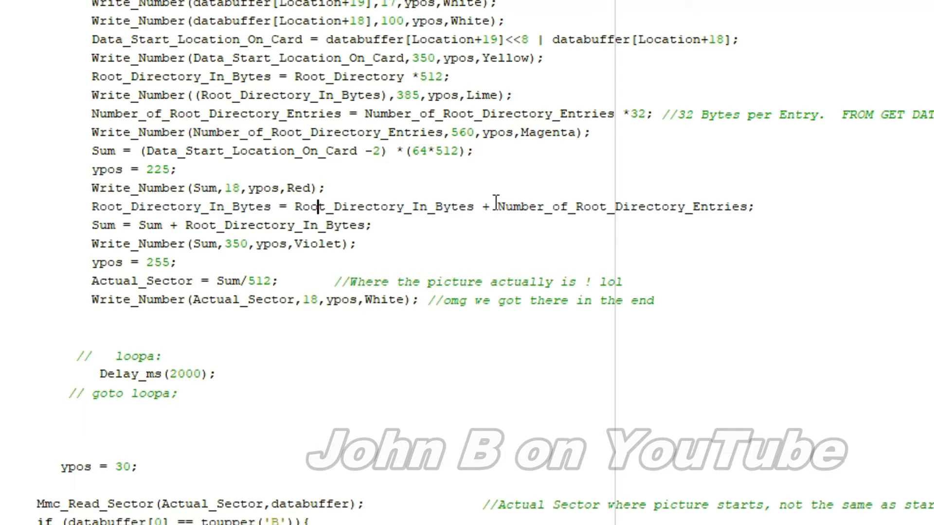
double_click(624, 206)
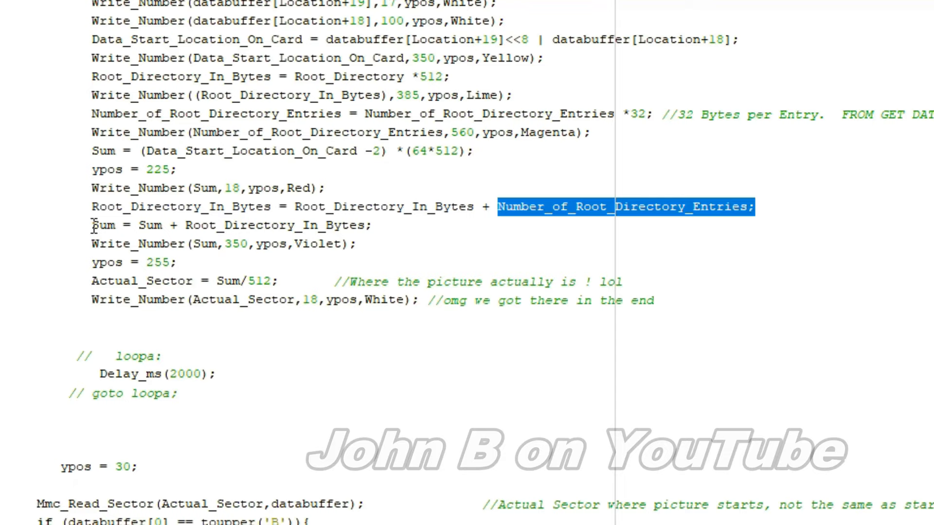
Step: Scroll to the Mmc_Read_Sector call and its 'B'/'M' signature checks
scroll("down", 3)
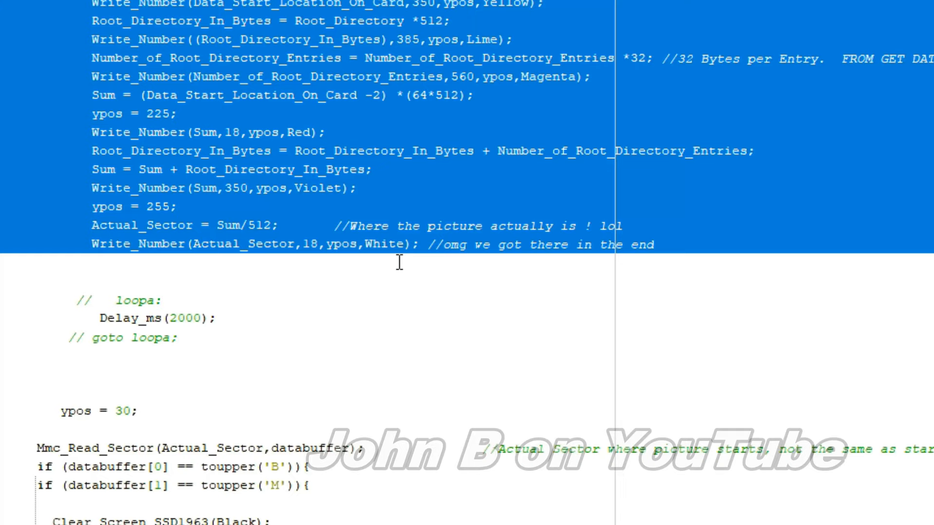
scroll("down", 3)
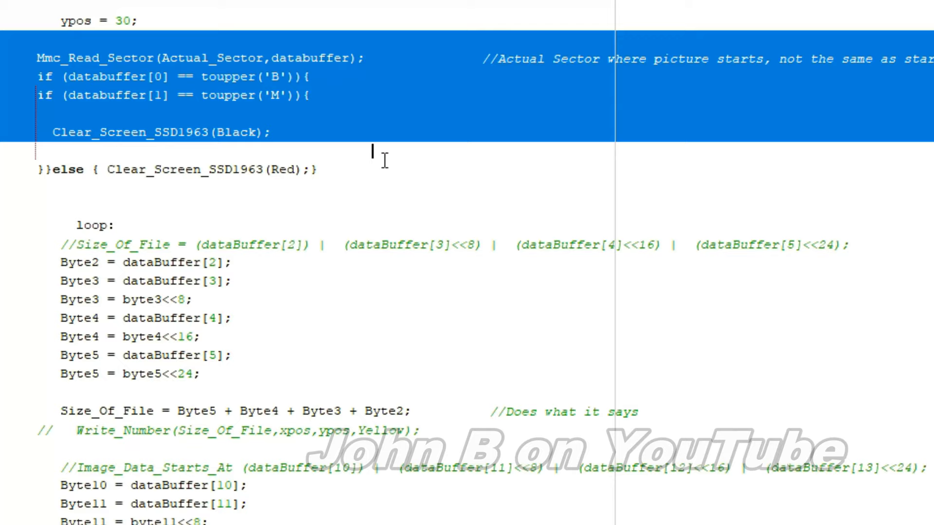